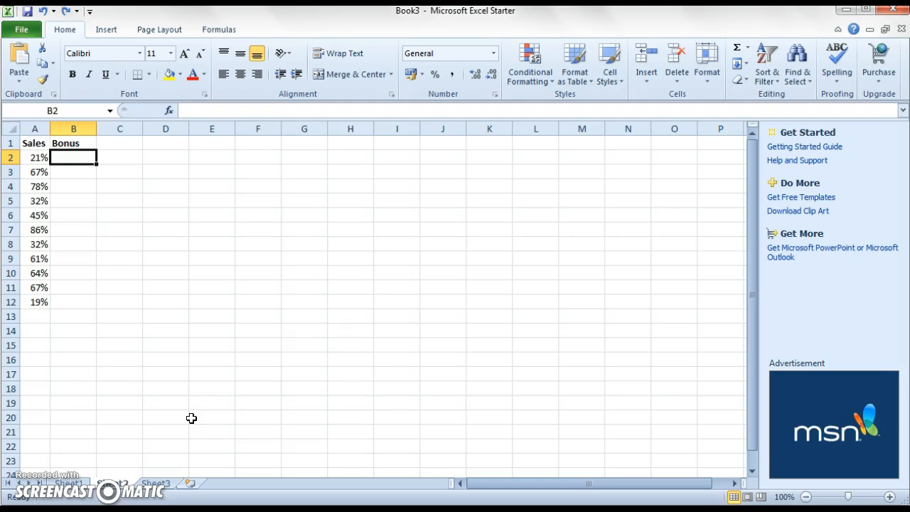
{"action": "mouse_move", "coordinate": [150, 287]}
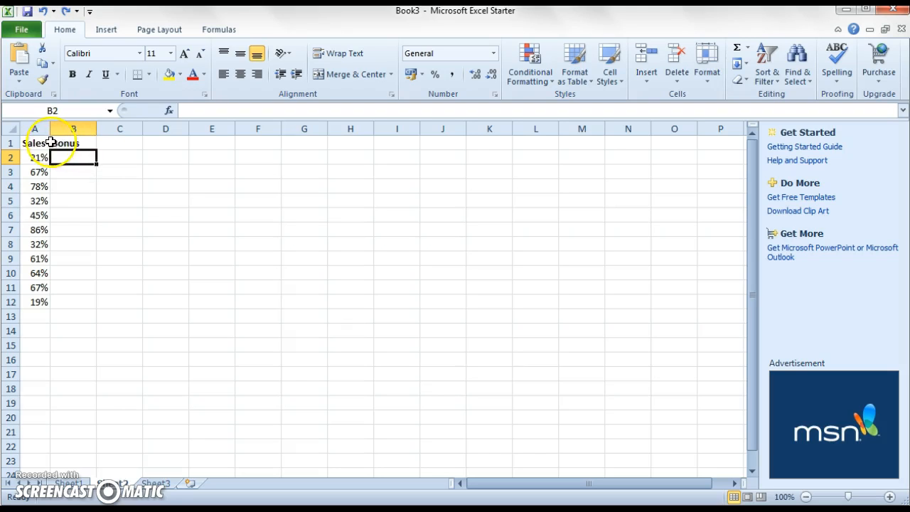
{"action": "mouse_move", "coordinate": [85, 201]}
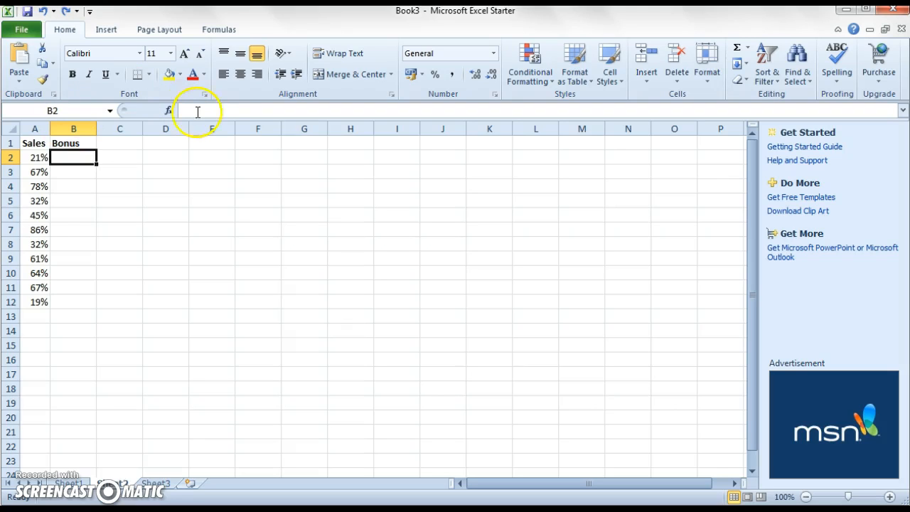
- Finish typing 50% and open Insert Function from the Formulas tab for cell B2
{"action": "type", "text": "5"}
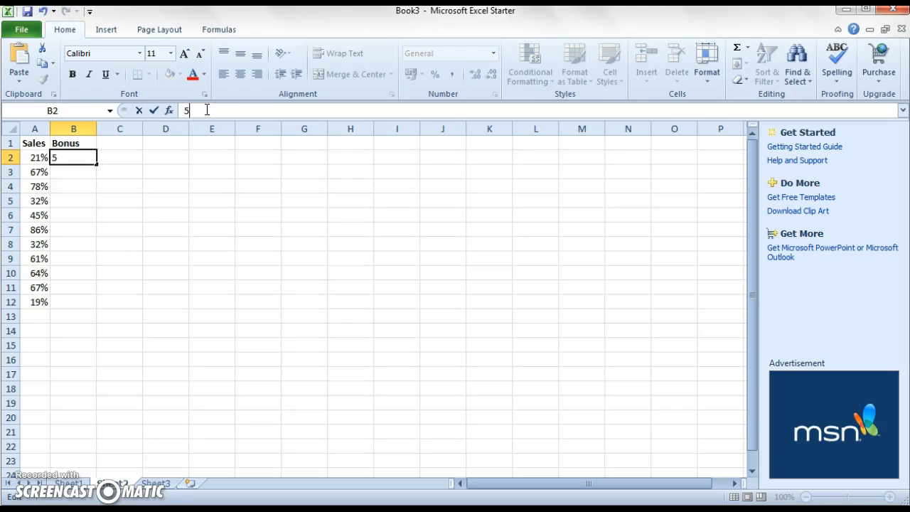
{"action": "type", "text": "0%"}
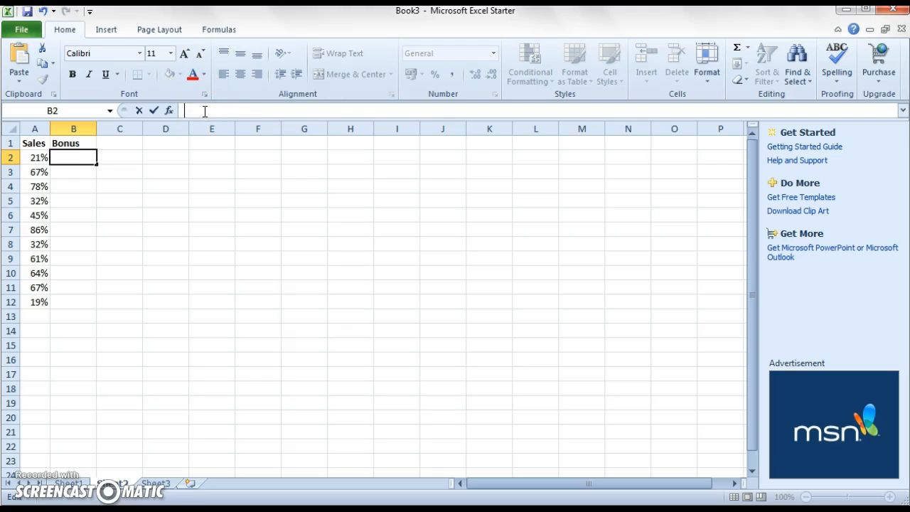
{"action": "mouse_move", "coordinate": [198, 95]}
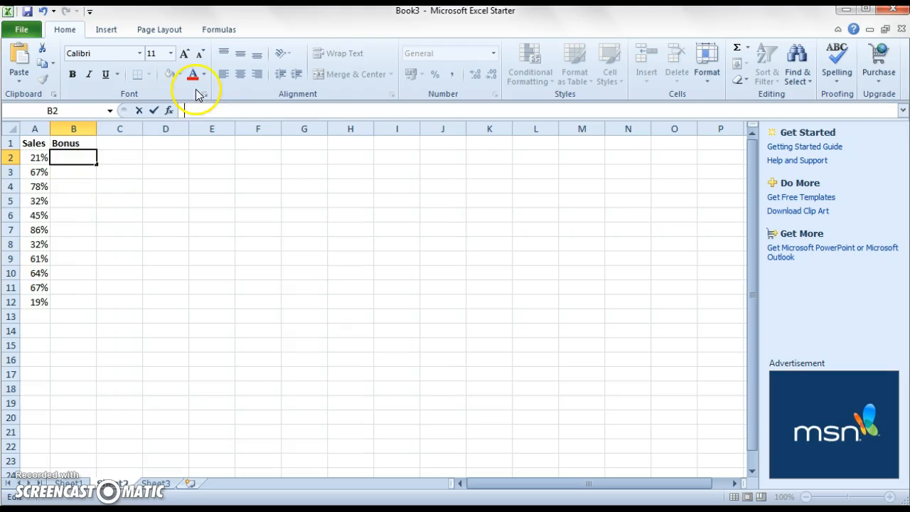
{"action": "mouse_move", "coordinate": [227, 30]}
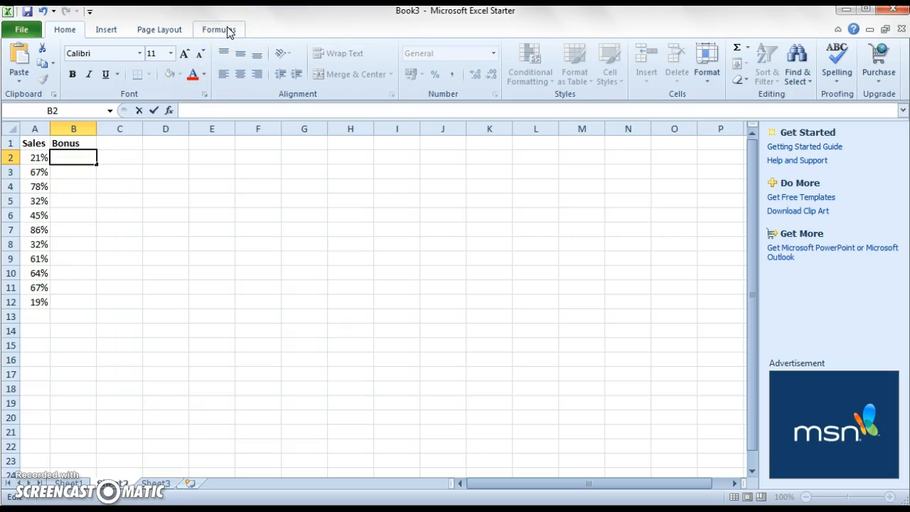
{"action": "left_click", "coordinate": [219, 29]}
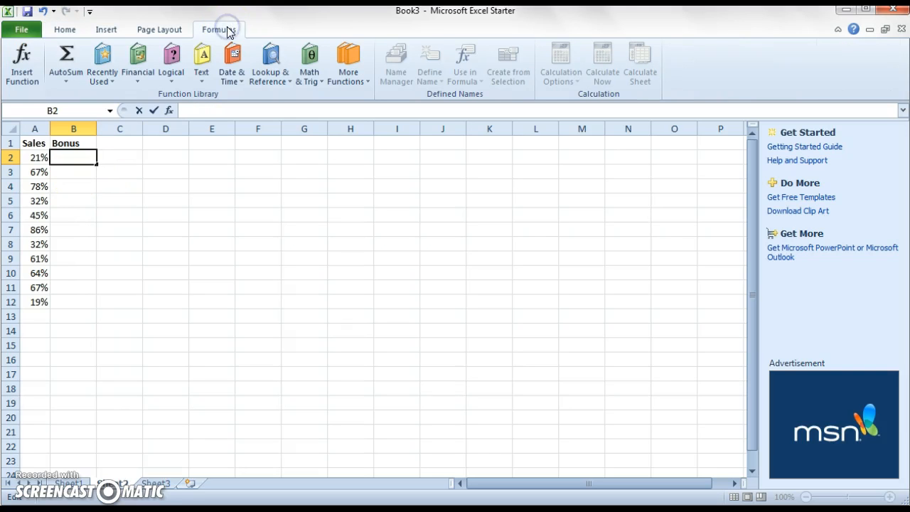
{"action": "mouse_move", "coordinate": [22, 60]}
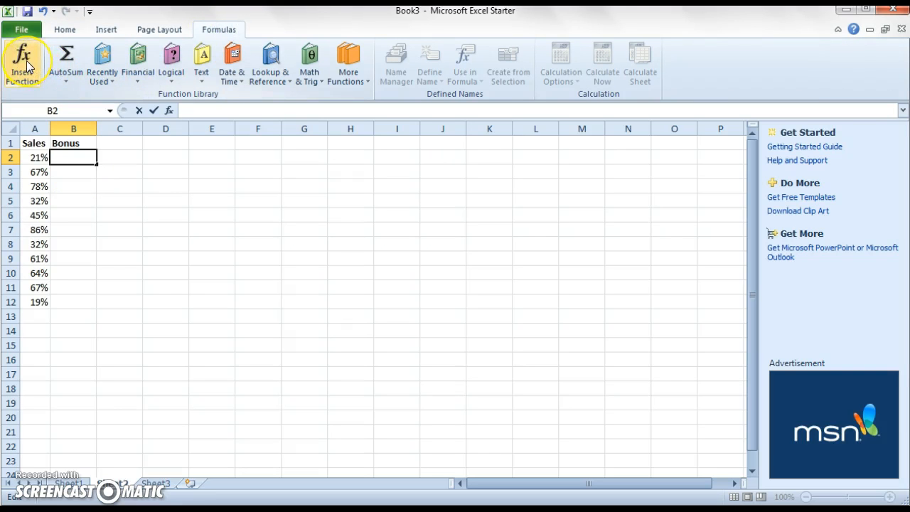
{"action": "left_click", "coordinate": [22, 63]}
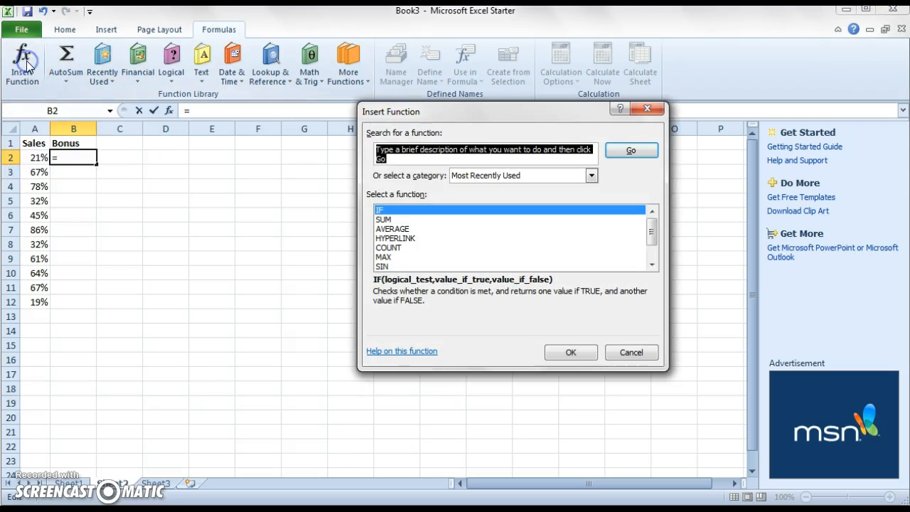
{"action": "mouse_move", "coordinate": [244, 196]}
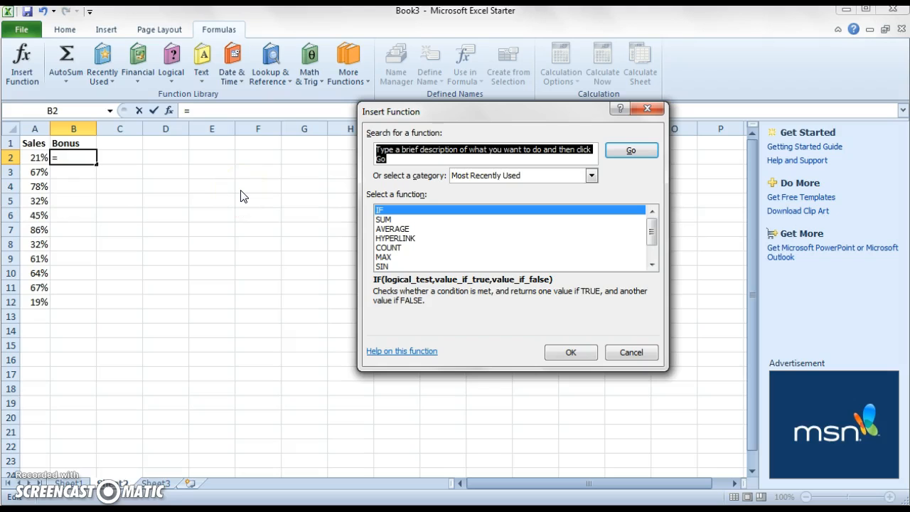
{"action": "mouse_move", "coordinate": [364, 283]}
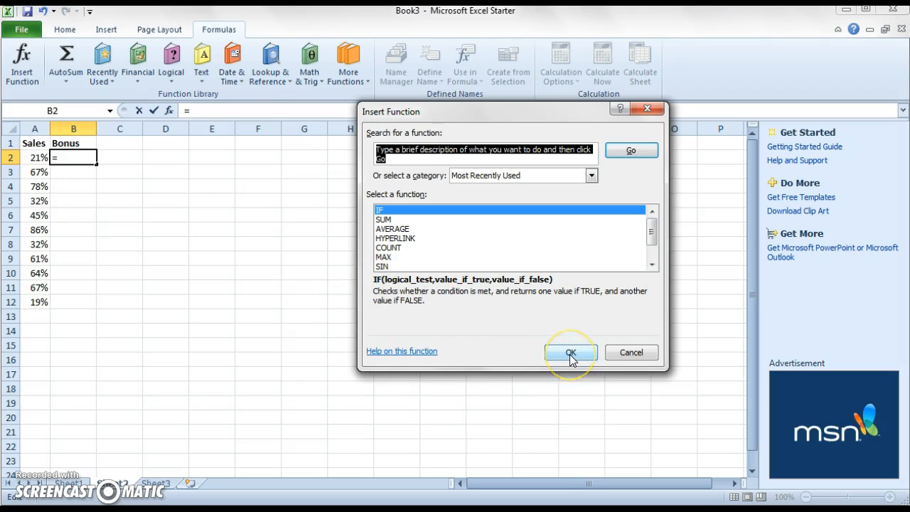
- Choose the IF function and use cell A2 as its logical test
{"action": "left_click", "coordinate": [569, 353]}
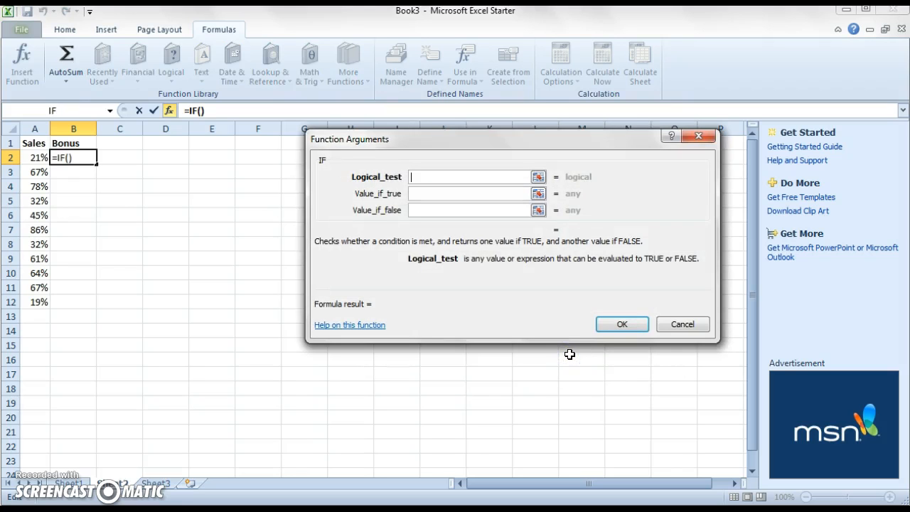
{"action": "mouse_move", "coordinate": [408, 177]}
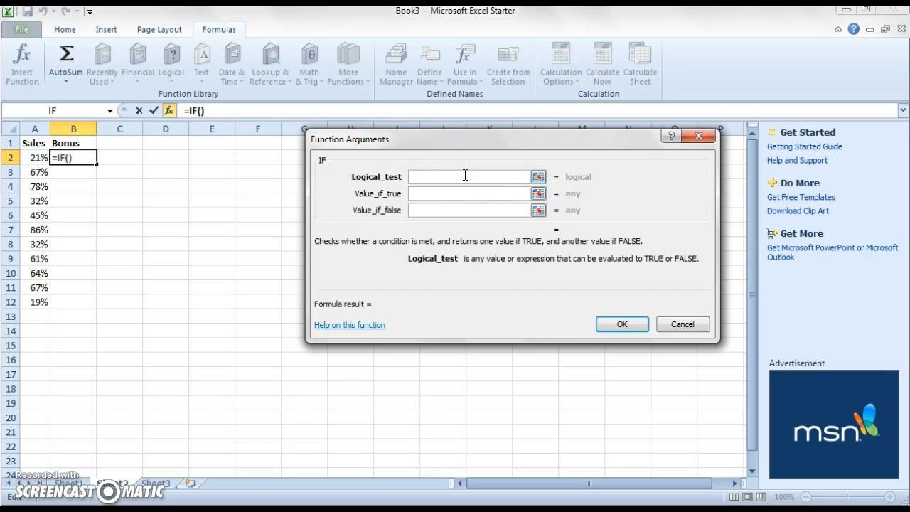
{"action": "mouse_move", "coordinate": [409, 203]}
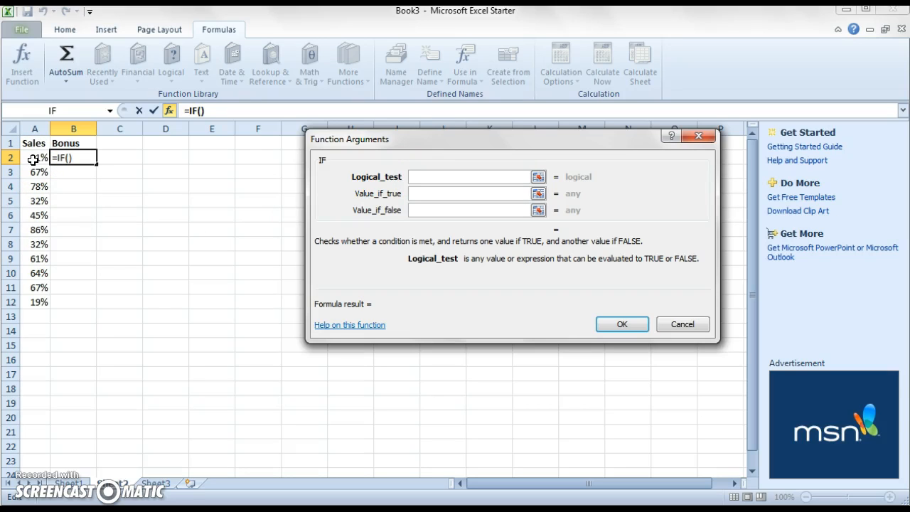
{"action": "left_click", "coordinate": [469, 176]}
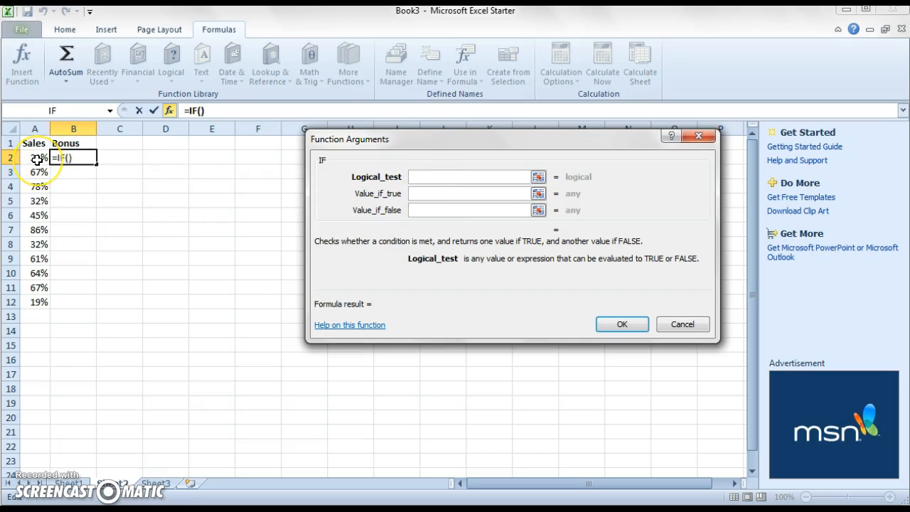
{"action": "left_click", "coordinate": [469, 177]}
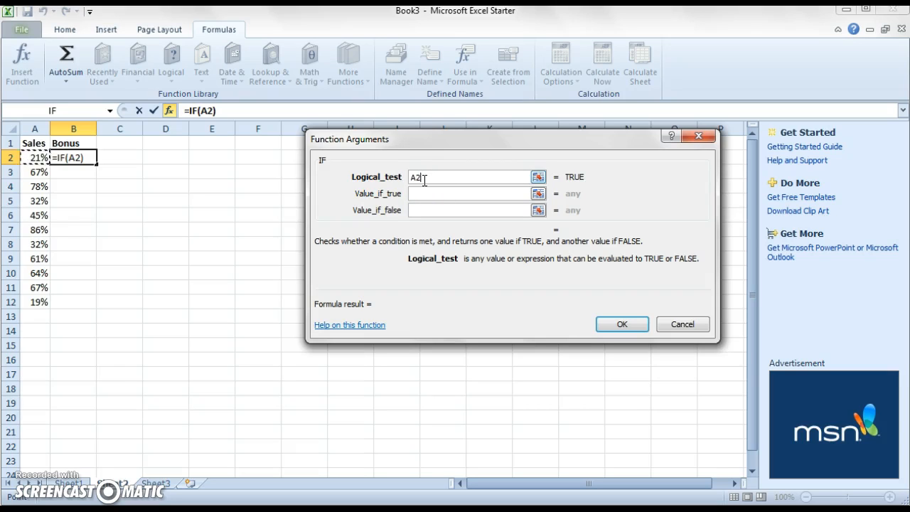
- Complete the logical test as A2>=50%, fixing a mistyped 50
{"action": "type", "text": ">"}
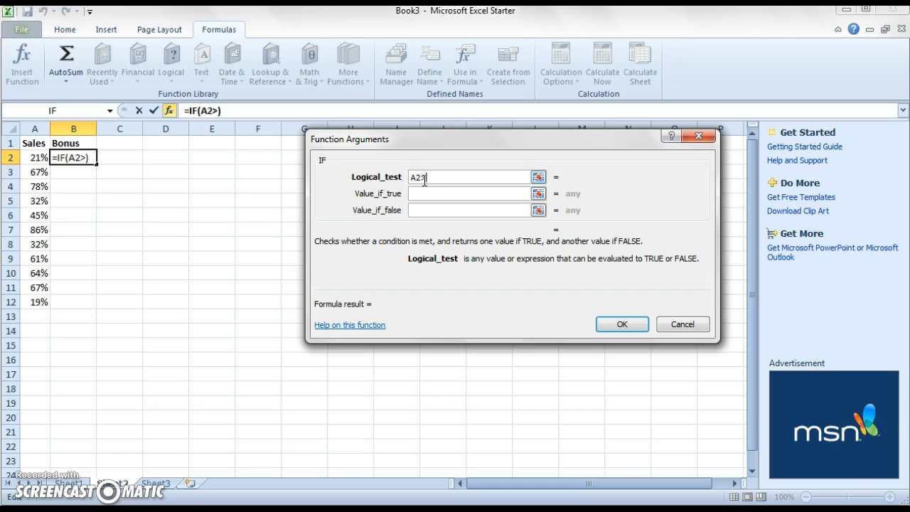
{"action": "type", "text": "50"}
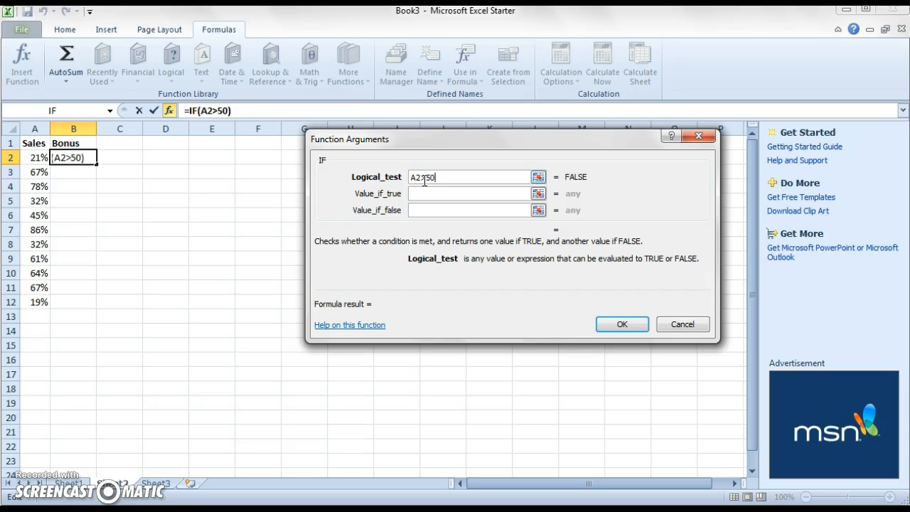
{"action": "key", "text": "Backspace"}
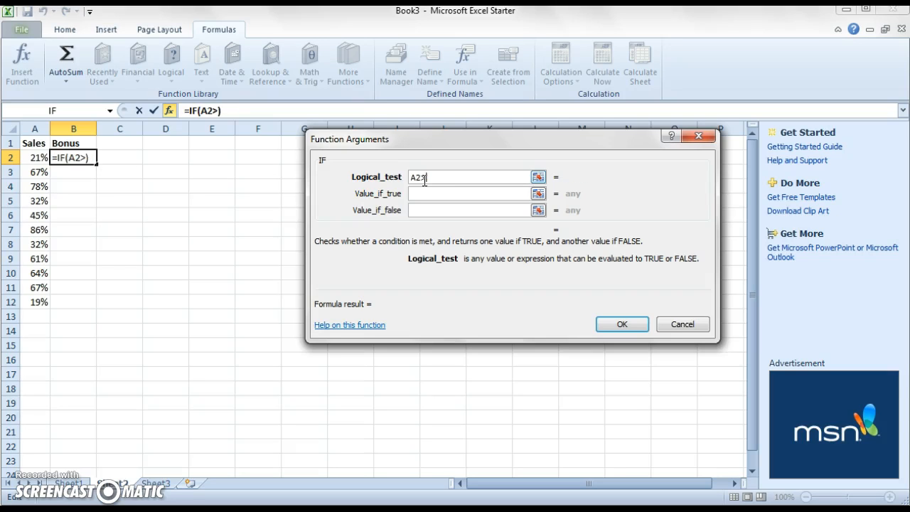
{"action": "type", "text": "="}
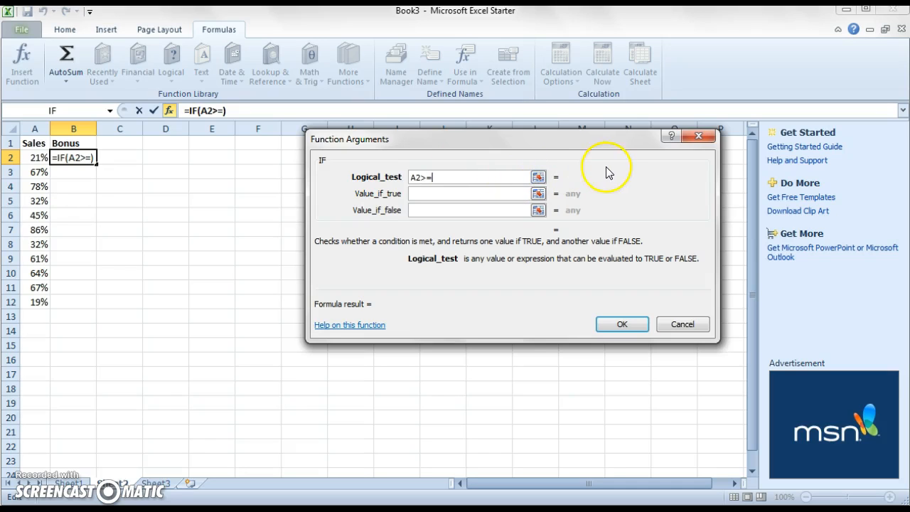
{"action": "mouse_move", "coordinate": [608, 173]}
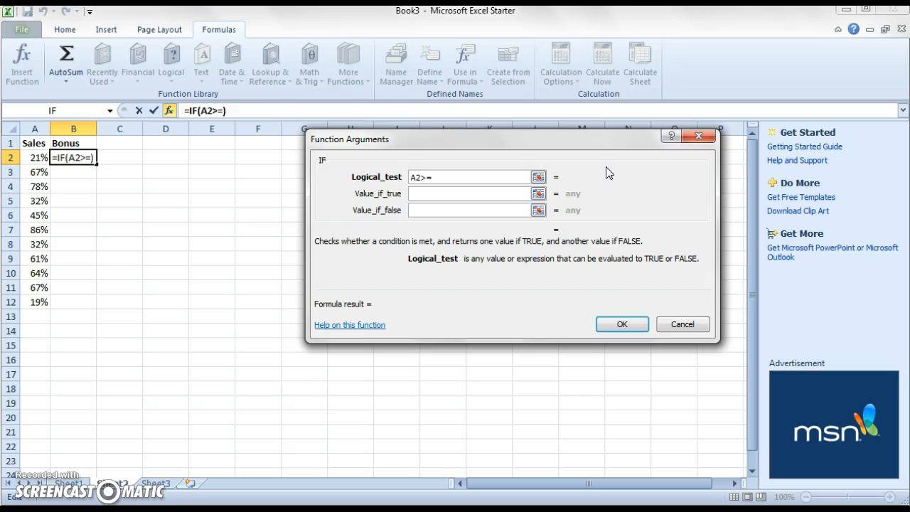
{"action": "type", "text": "50"}
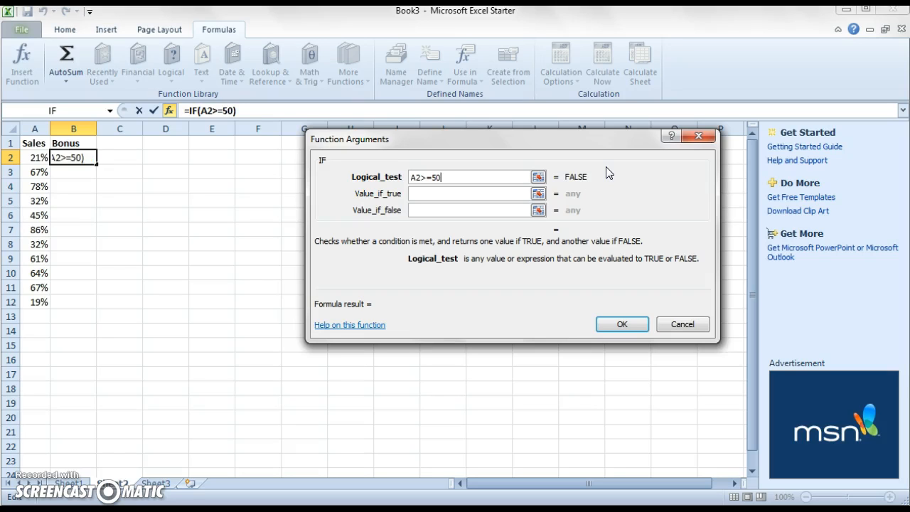
{"action": "type", "text": "%"}
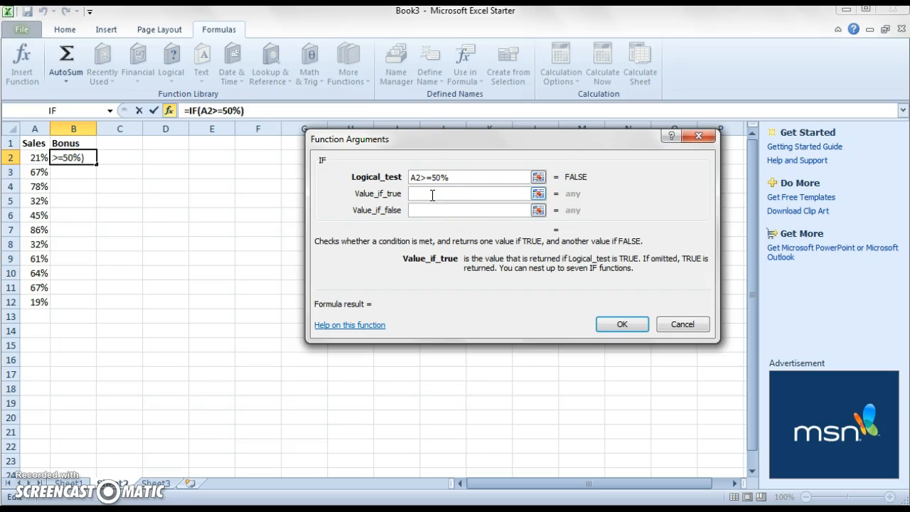
- Set Value_if_true to "Bonus" and Value_if_false to "No Bonus"
{"action": "type", "text": "B"}
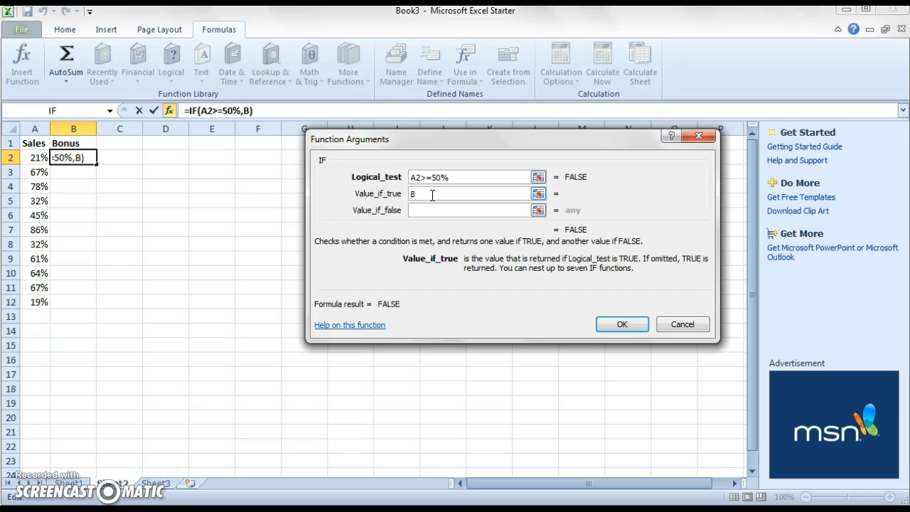
{"action": "type", "text": "onus\""}
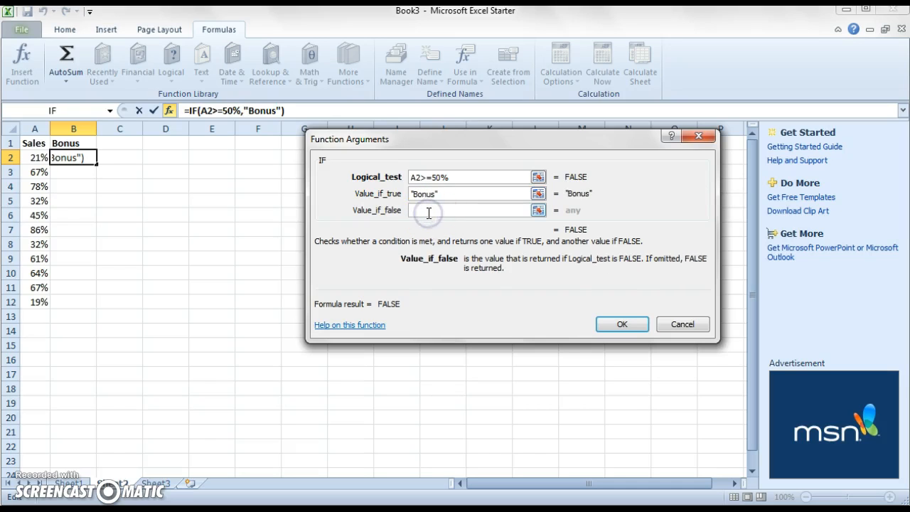
{"action": "type", "text": "No"}
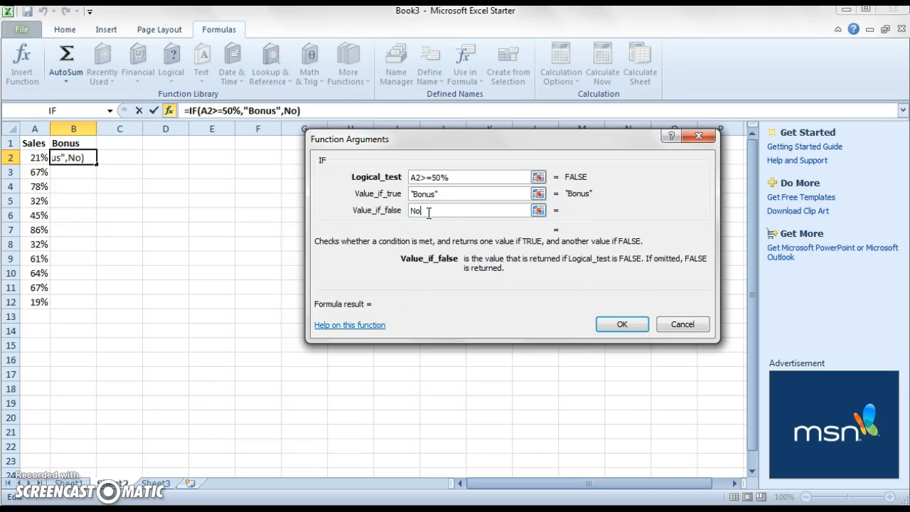
{"action": "type", "text": "Bo"}
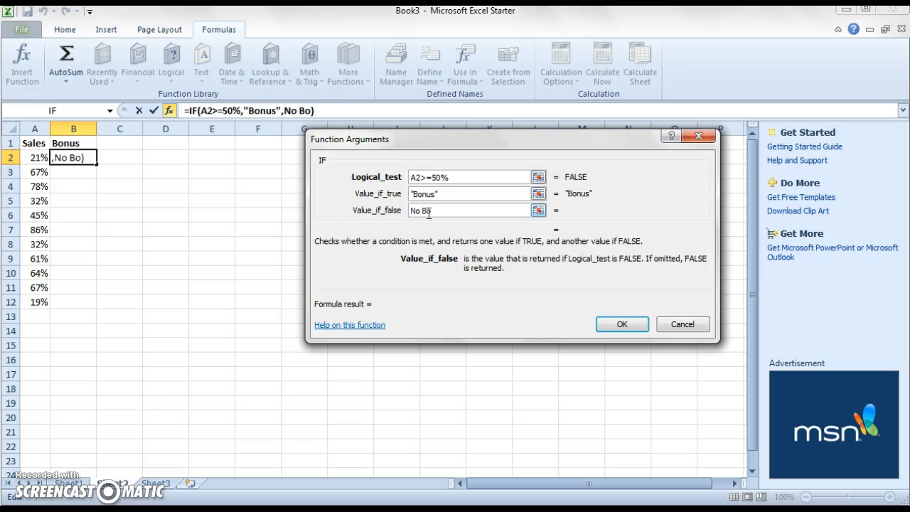
{"action": "type", "text": "nus"}
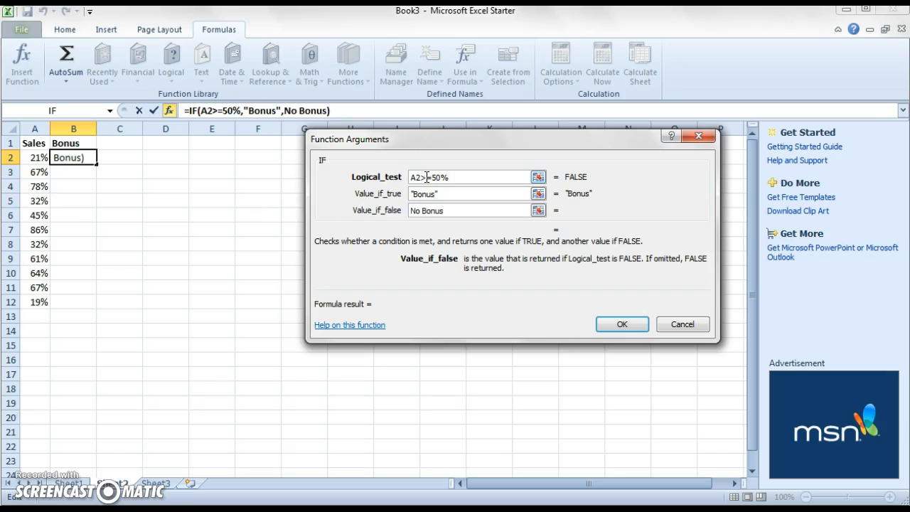
{"action": "mouse_move", "coordinate": [220, 29]}
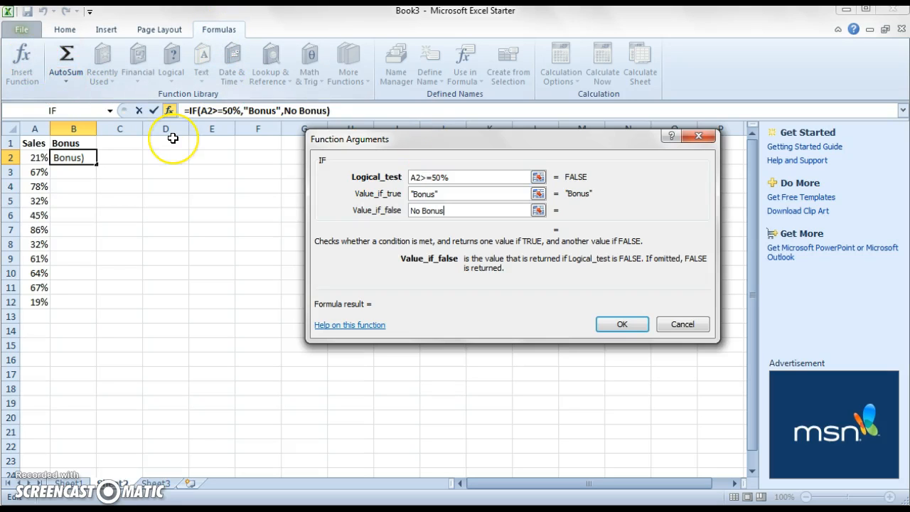
{"action": "mouse_move", "coordinate": [383, 158]}
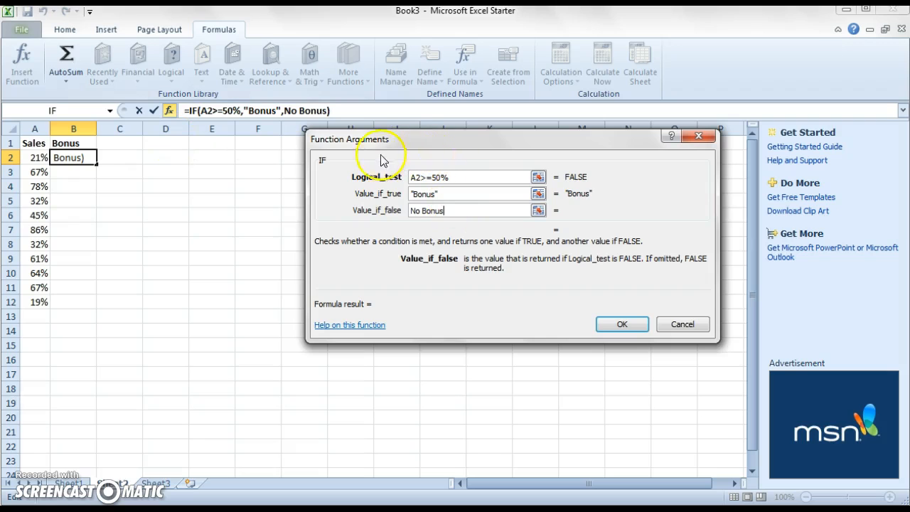
{"action": "mouse_move", "coordinate": [404, 156]}
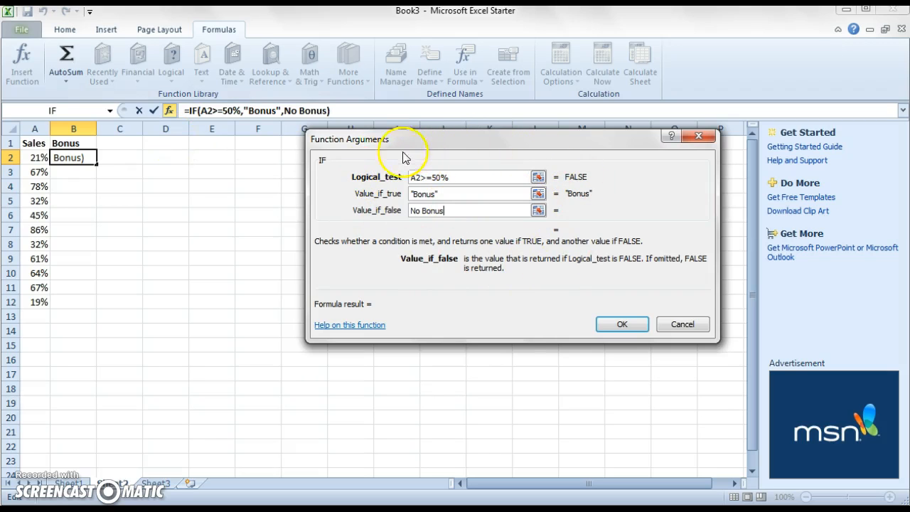
{"action": "mouse_move", "coordinate": [455, 254]}
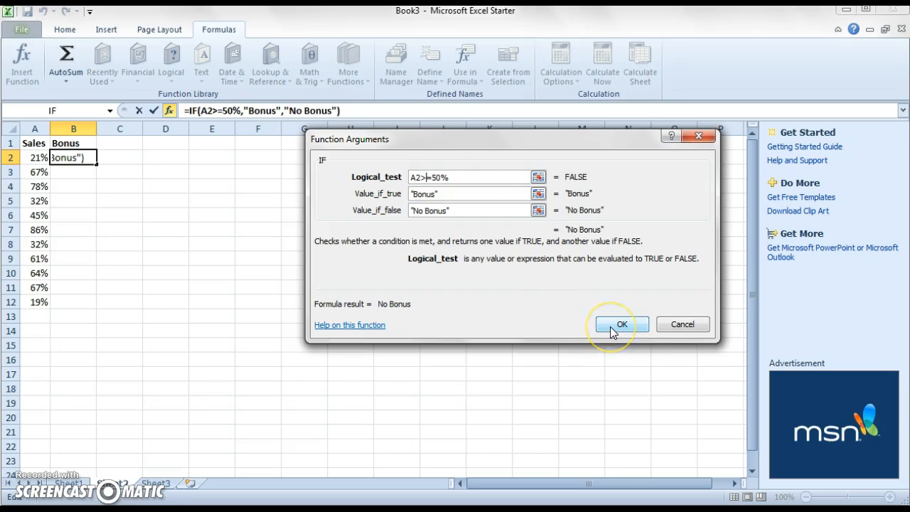
- Confirm the IF formula in B2 and enter 50% in cell A13
{"action": "left_click", "coordinate": [620, 324]}
{"action": "type", "text": "5"}
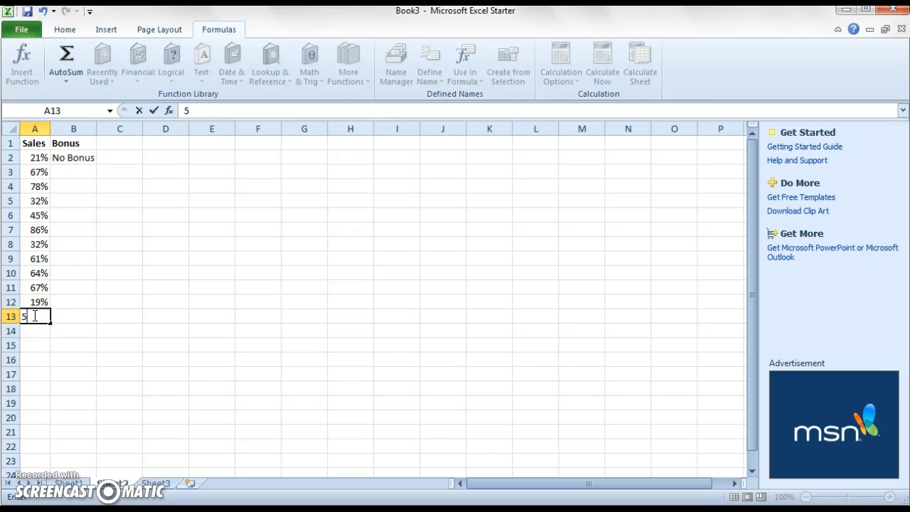
{"action": "type", "text": "0"}
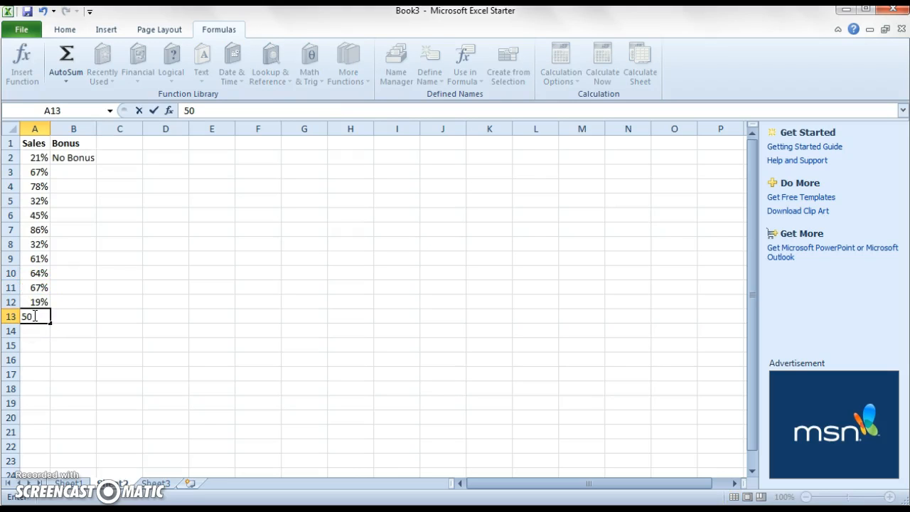
{"action": "type", "text": "%"}
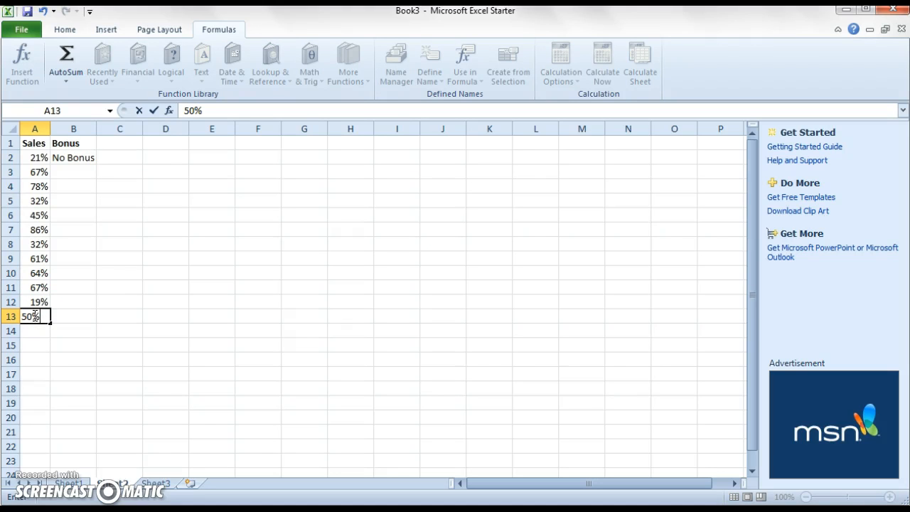
{"action": "key", "text": "Return"}
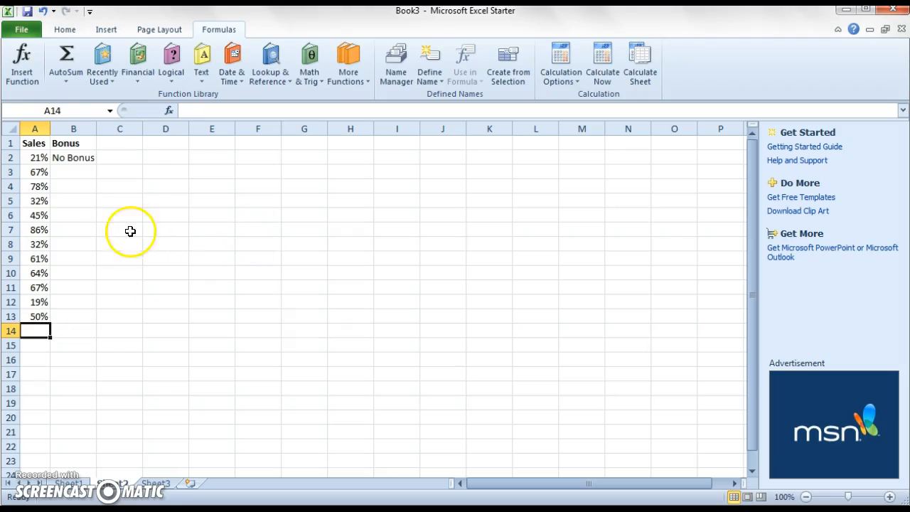
- Copy the B2 IF formula down to B13, then deselect the filled cells
{"action": "left_click", "coordinate": [73, 157]}
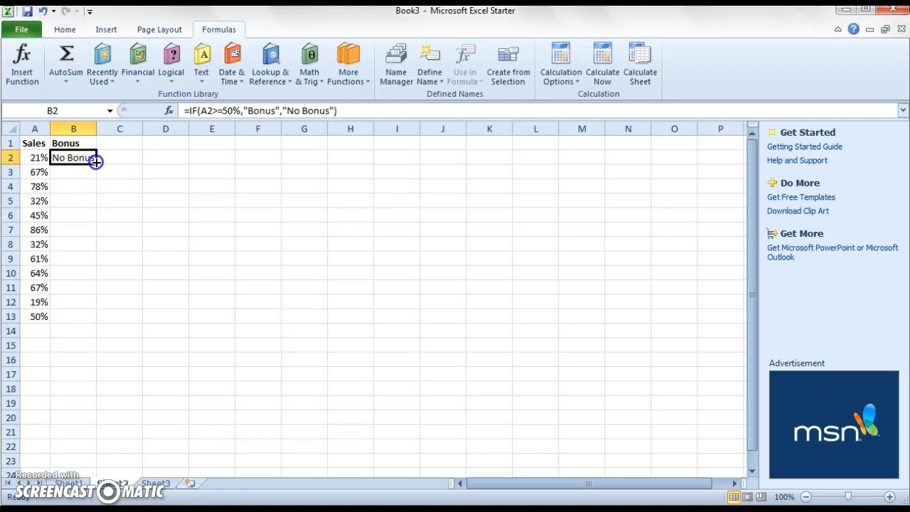
{"action": "left_click_drag", "start_coordinate": [94, 162], "coordinate": [99, 307]}
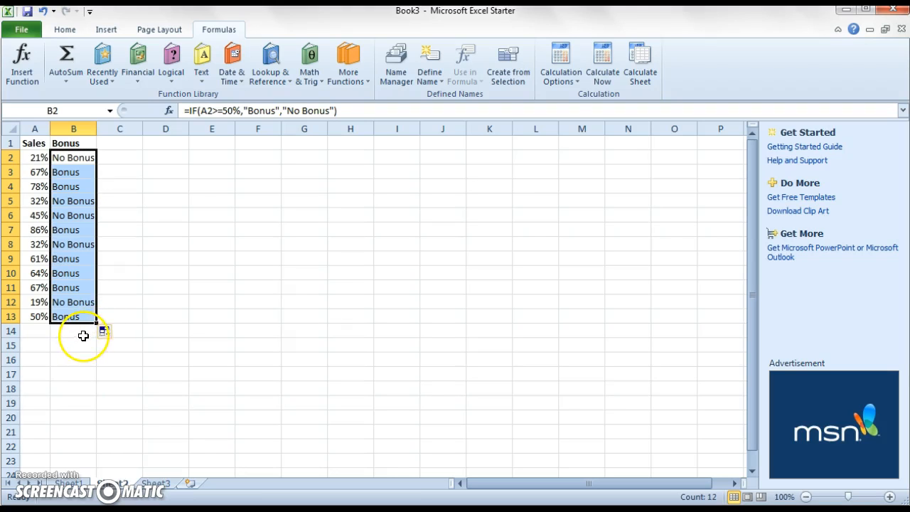
{"action": "left_click", "coordinate": [73, 330]}
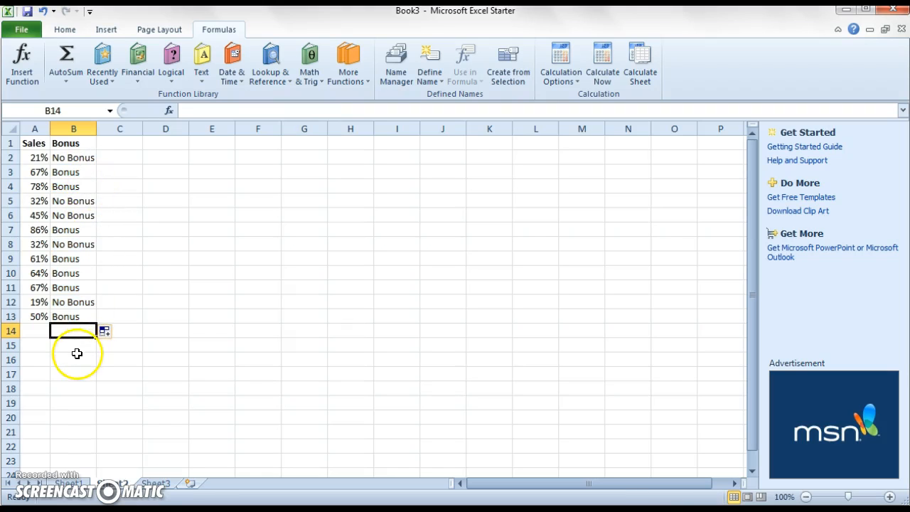
{"action": "left_click", "coordinate": [74, 316]}
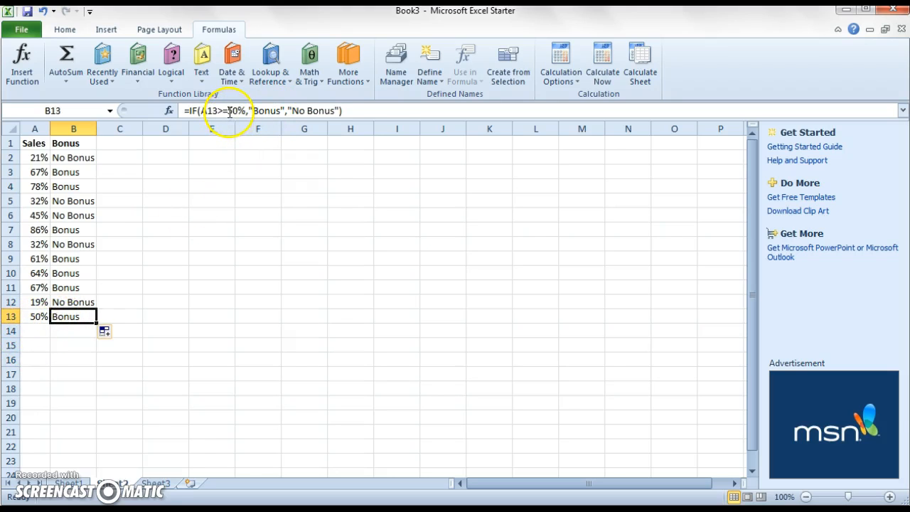
{"action": "mouse_move", "coordinate": [228, 114]}
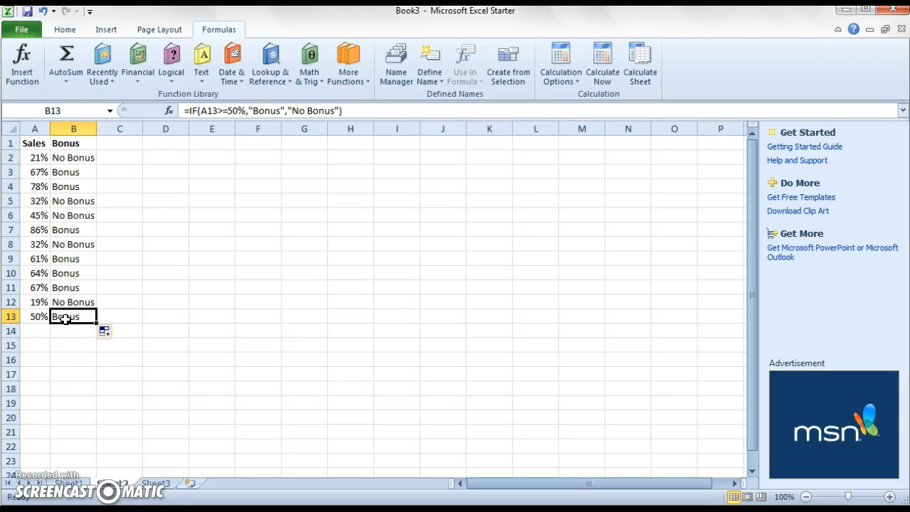
{"action": "mouse_move", "coordinate": [217, 201]}
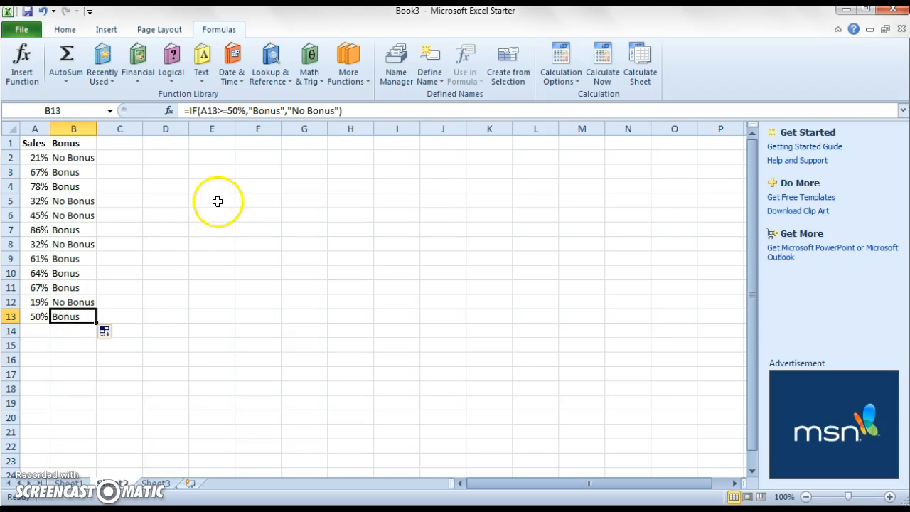
{"action": "mouse_move", "coordinate": [224, 112]}
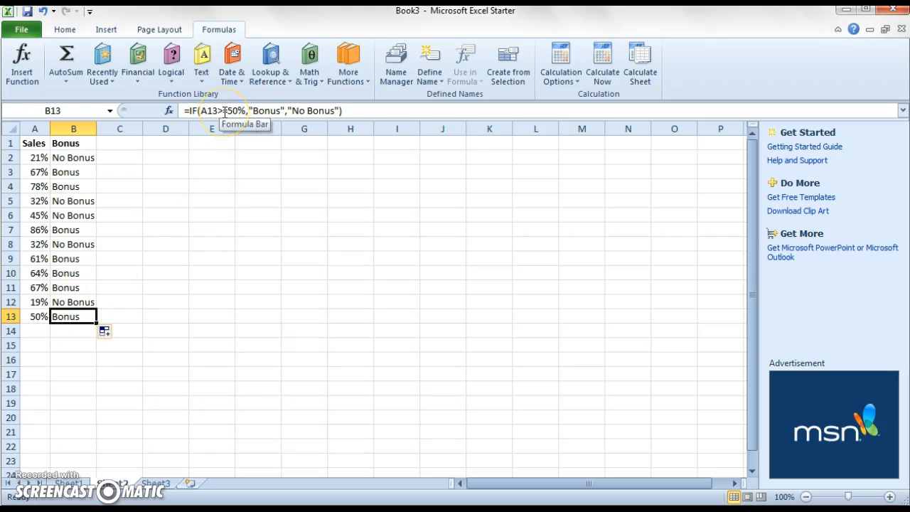